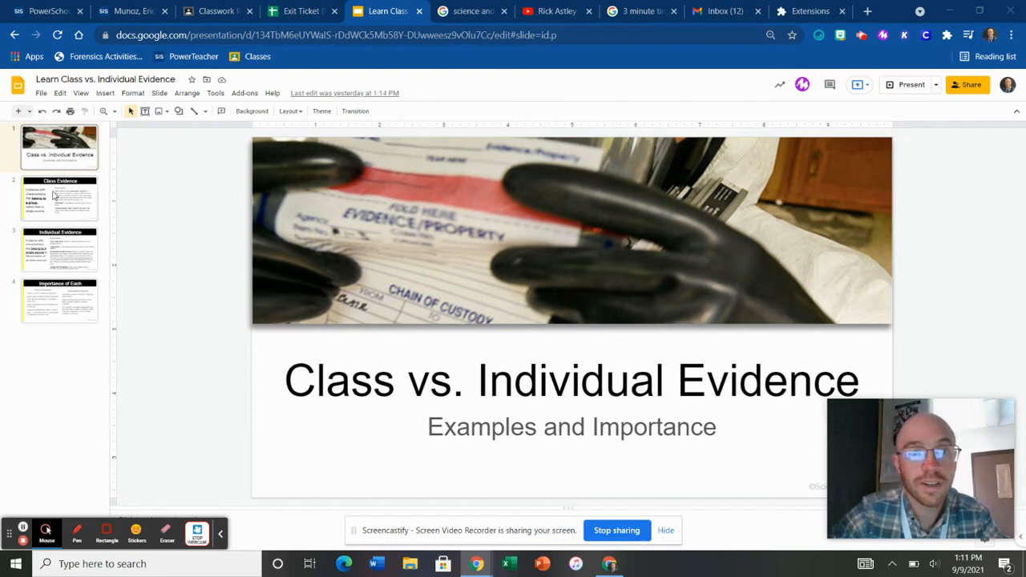
Step: Show the Class Evidence slide, then advance to the Individual Evidence slide
{"action": "left_click", "coordinate": [60, 199]}
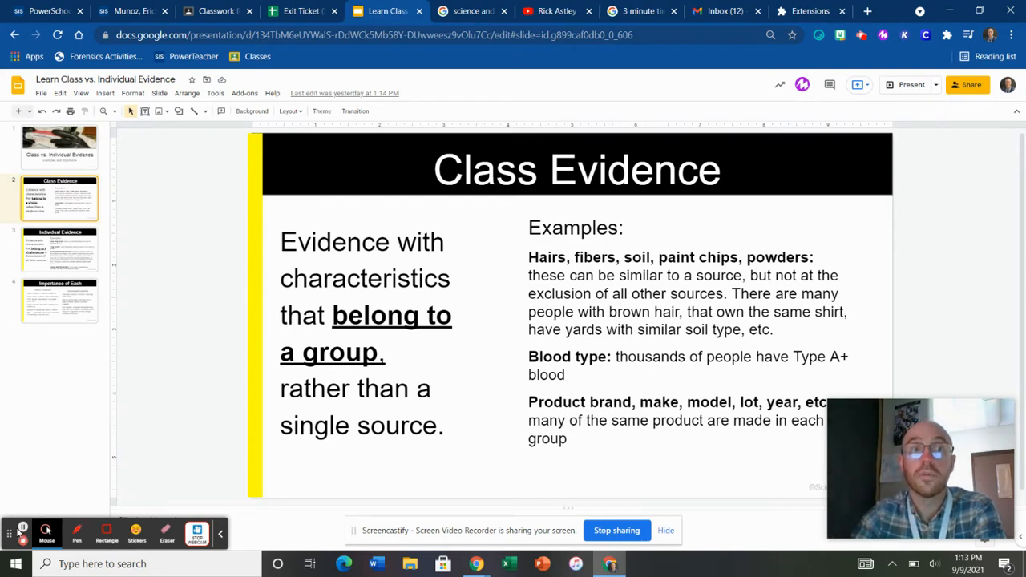
{"action": "left_click", "coordinate": [59, 248]}
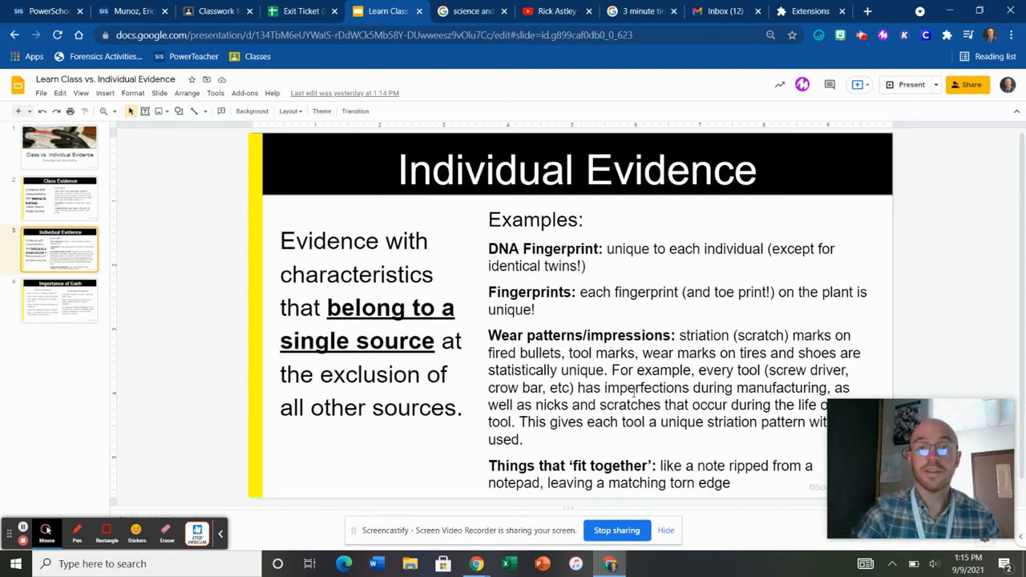
Step: Display slide 4, Importance of Each, weighing class against individual evidence
{"action": "left_click", "coordinate": [58, 300]}
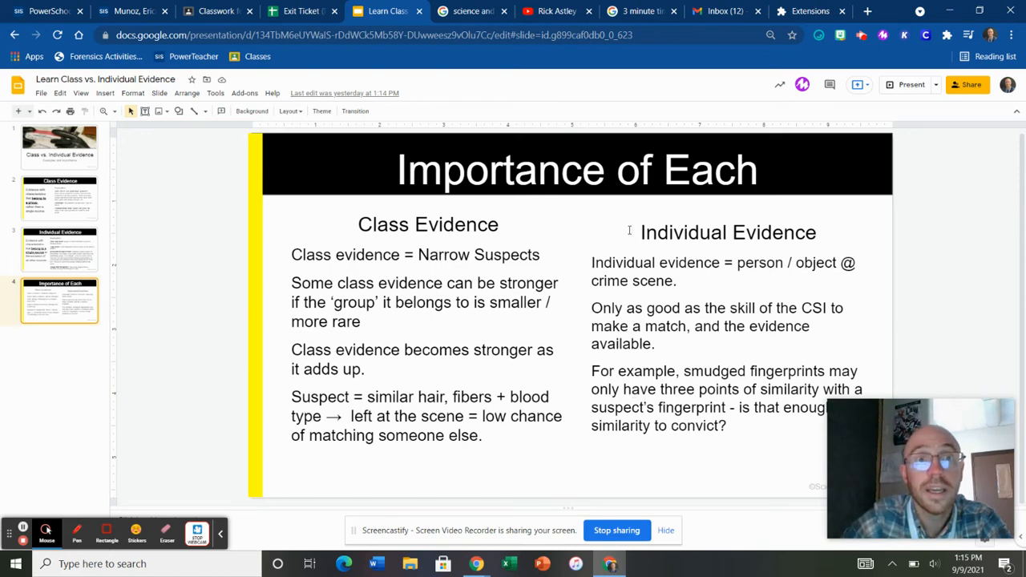
{"action": "mouse_move", "coordinate": [727, 152]}
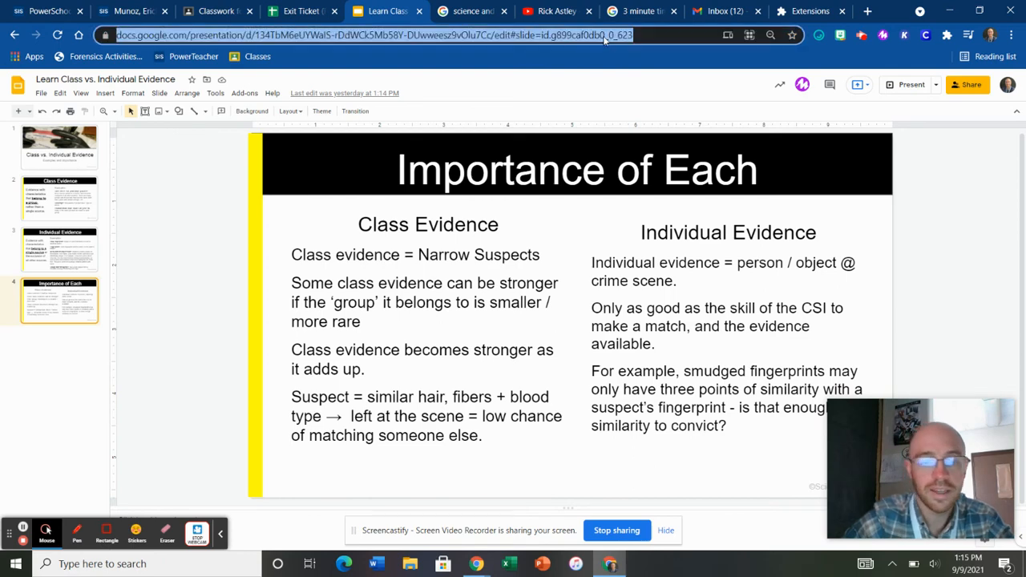
Step: Search 'evi' in the address bar and open the 'Class vs Individual Evidence' deck
{"action": "type", "text": "clas"}
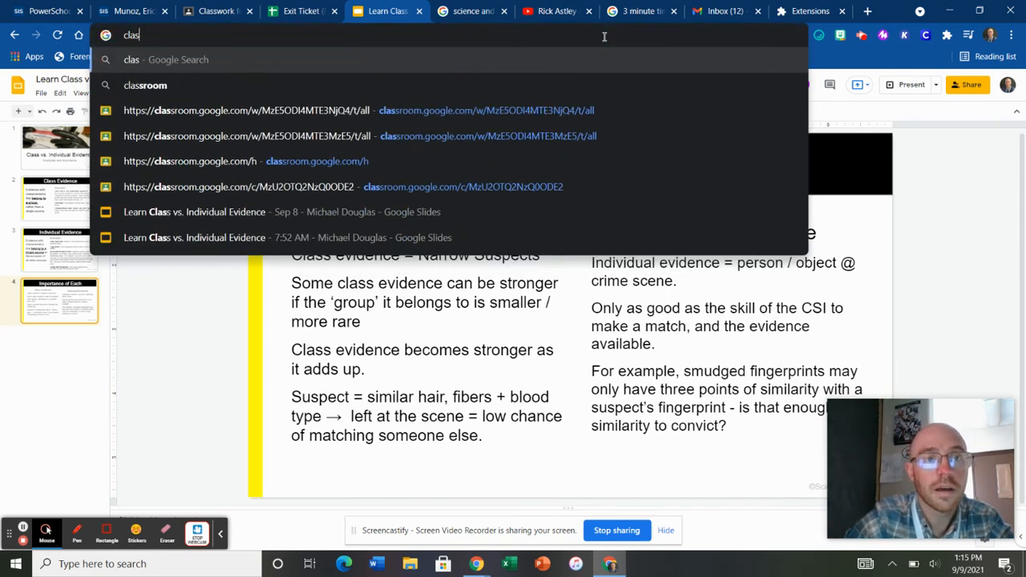
{"action": "type", "text": "evi"}
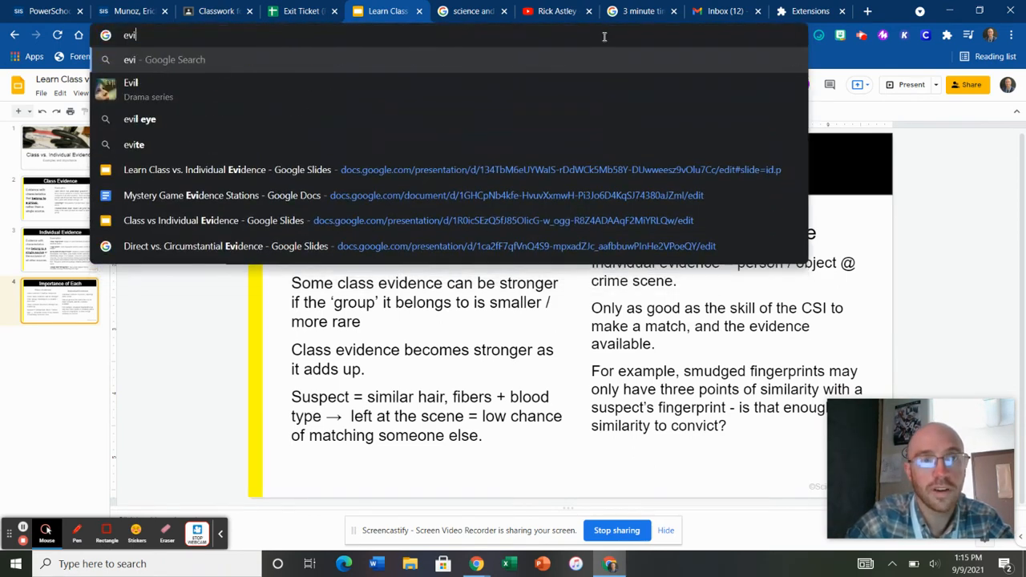
{"action": "left_click", "coordinate": [214, 220]}
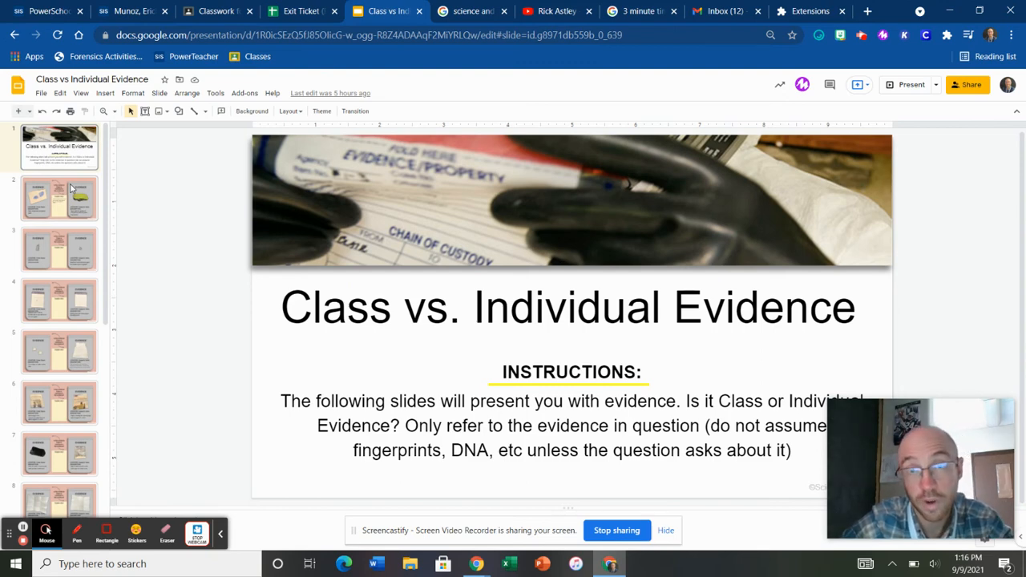
Step: Open slide 2, the painted shoe impression versus the suspect's shoe example
{"action": "left_click", "coordinate": [58, 198]}
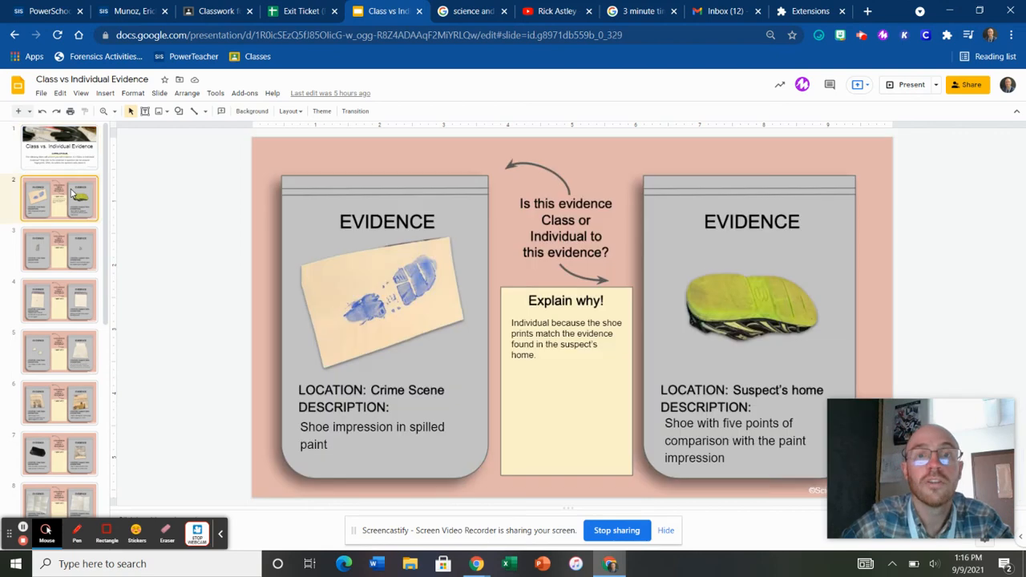
{"action": "mouse_move", "coordinate": [327, 355]}
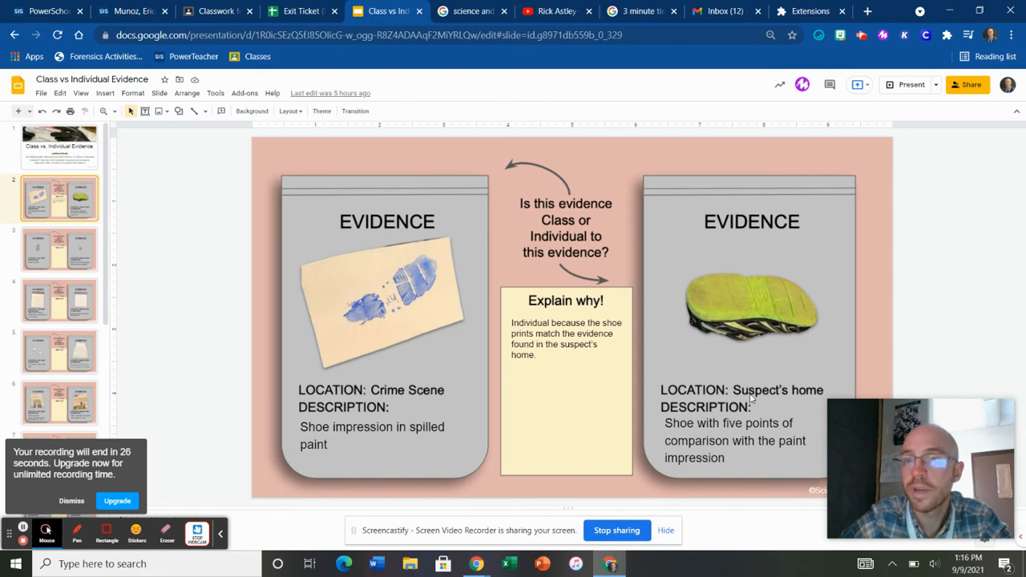
{"action": "mouse_move", "coordinate": [770, 318]}
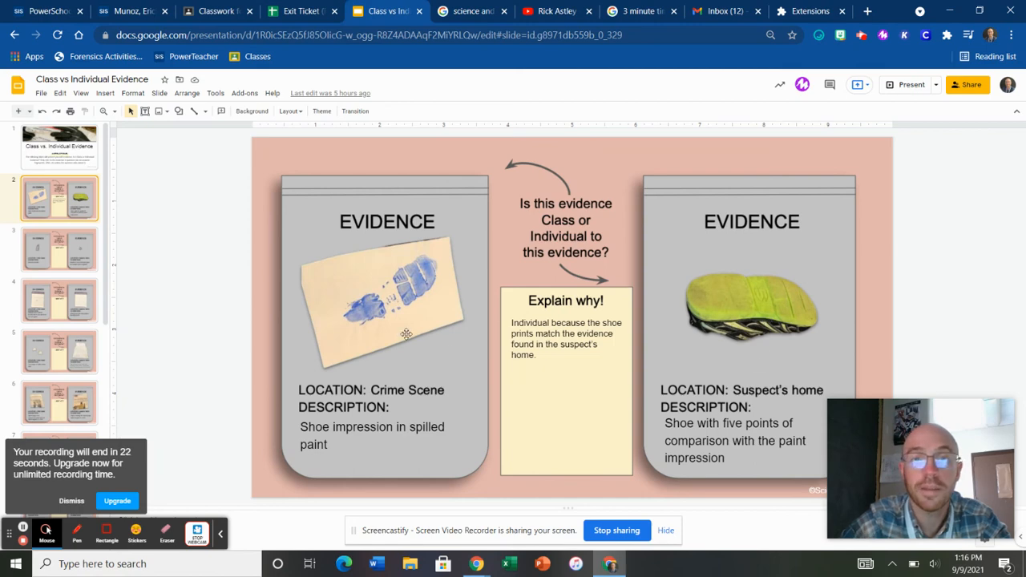
{"action": "mouse_move", "coordinate": [491, 381]}
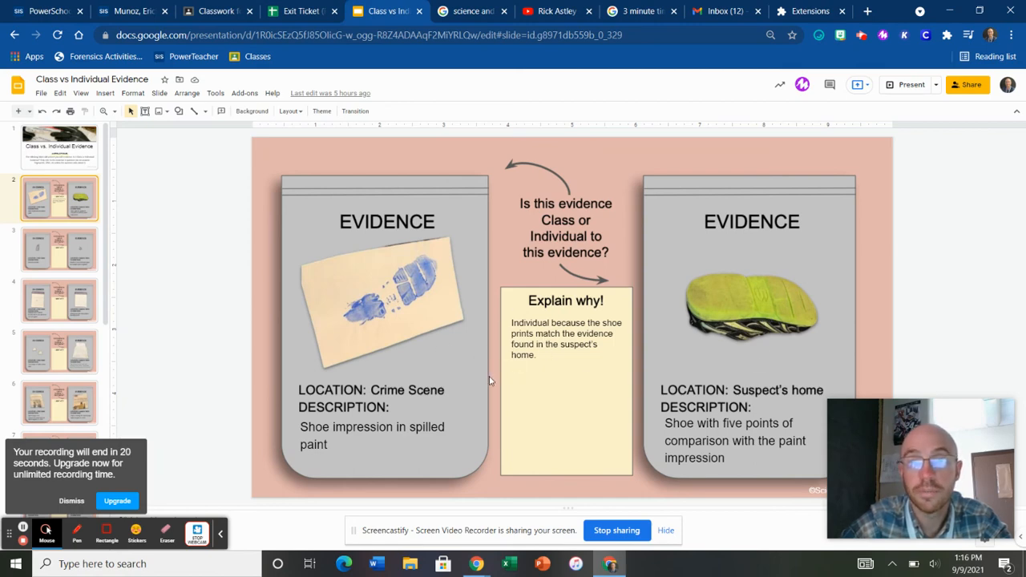
{"action": "mouse_move", "coordinate": [554, 389]}
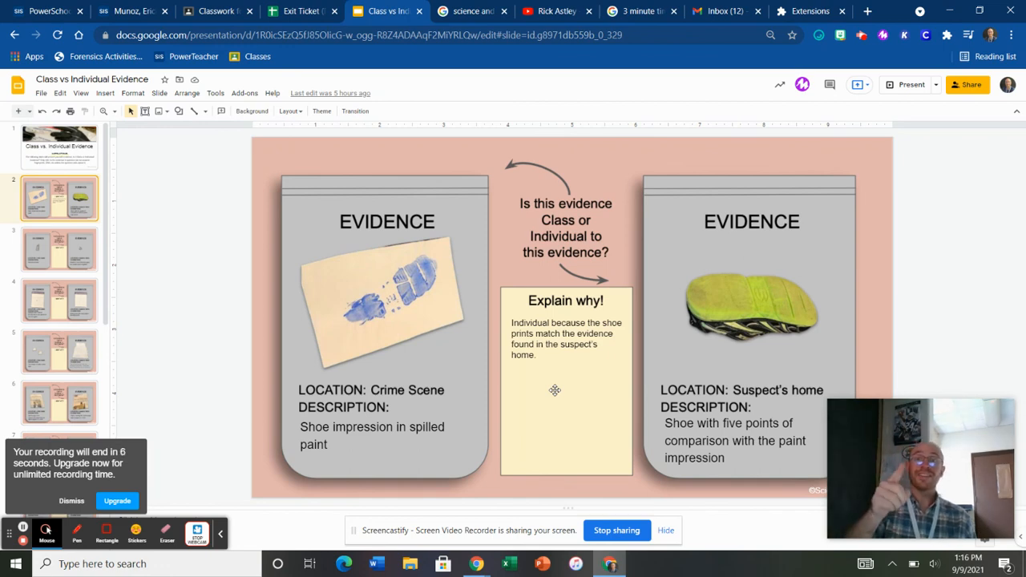
{"action": "mouse_move", "coordinate": [545, 388]}
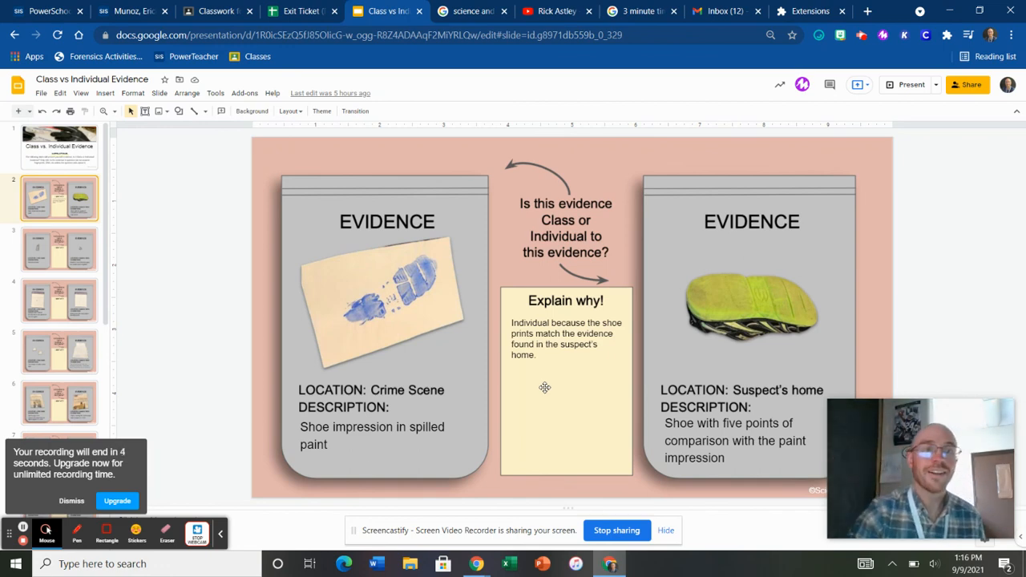